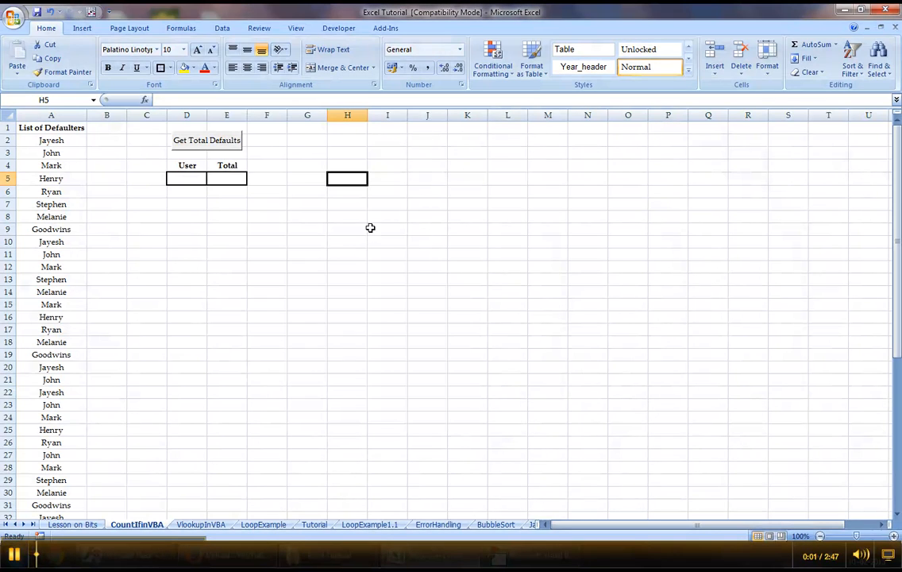
{"action": "mouse_move", "coordinate": [378, 149]}
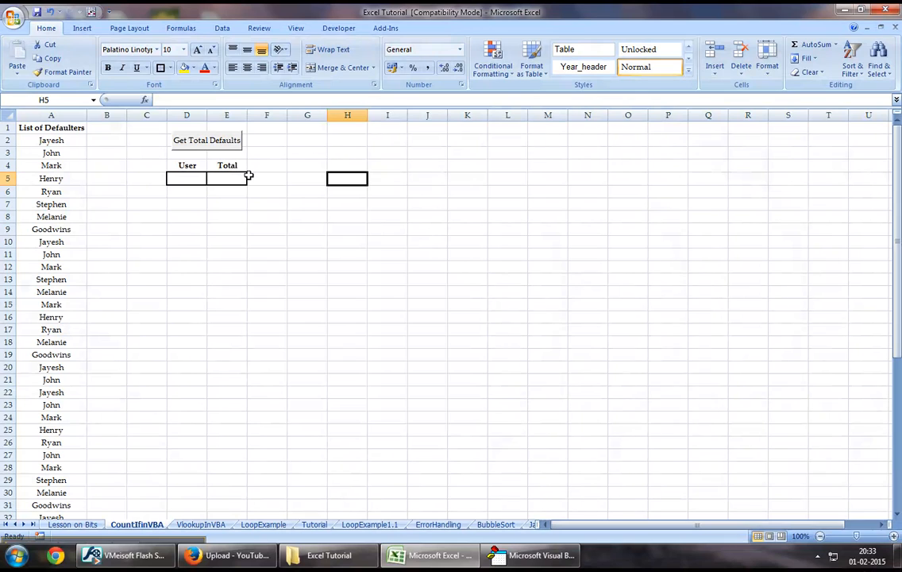
{"action": "mouse_move", "coordinate": [253, 197]}
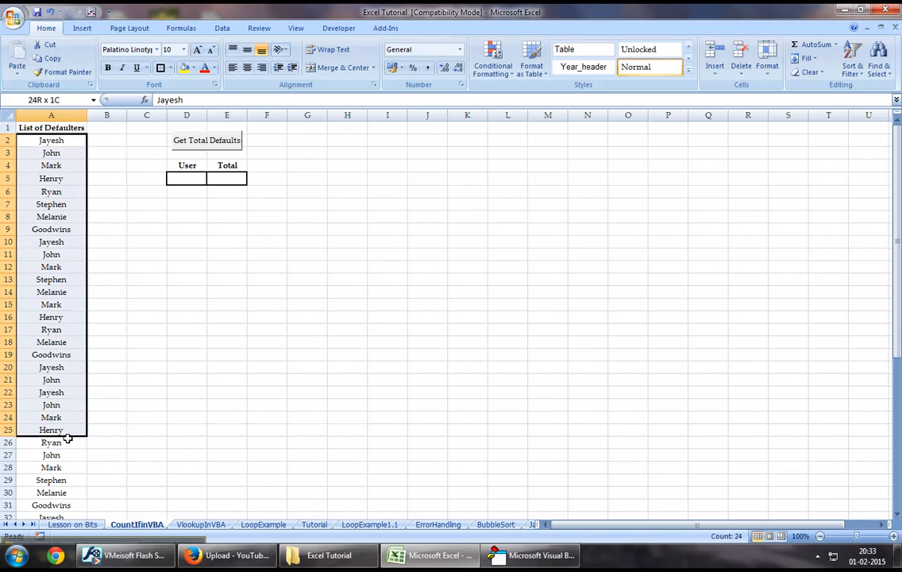
- Review the defaulter names in column A and start a new Sub CountIfDefaulters in Module1
{"action": "left_click_drag", "start_coordinate": [51, 428], "coordinate": [51, 466]}
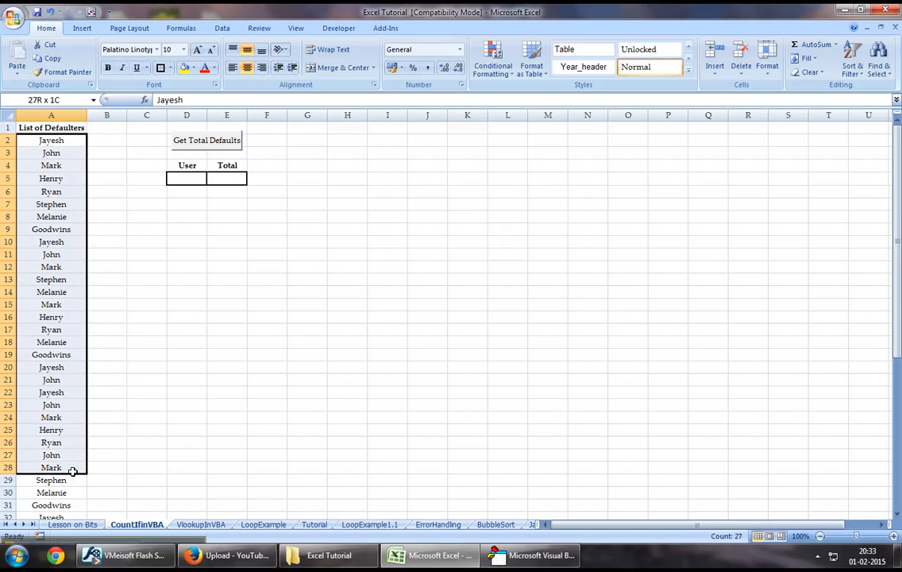
{"action": "mouse_move", "coordinate": [57, 467]}
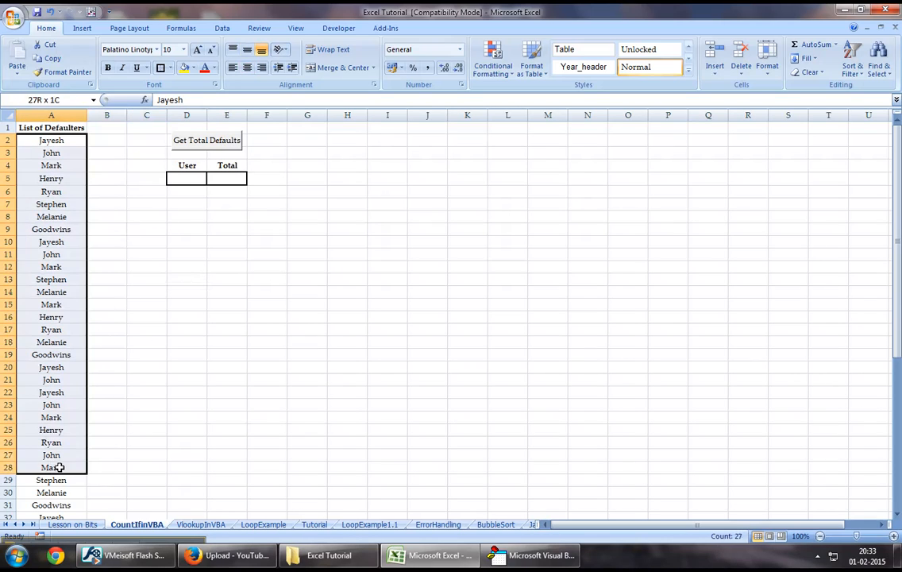
{"action": "left_click", "coordinate": [147, 228]}
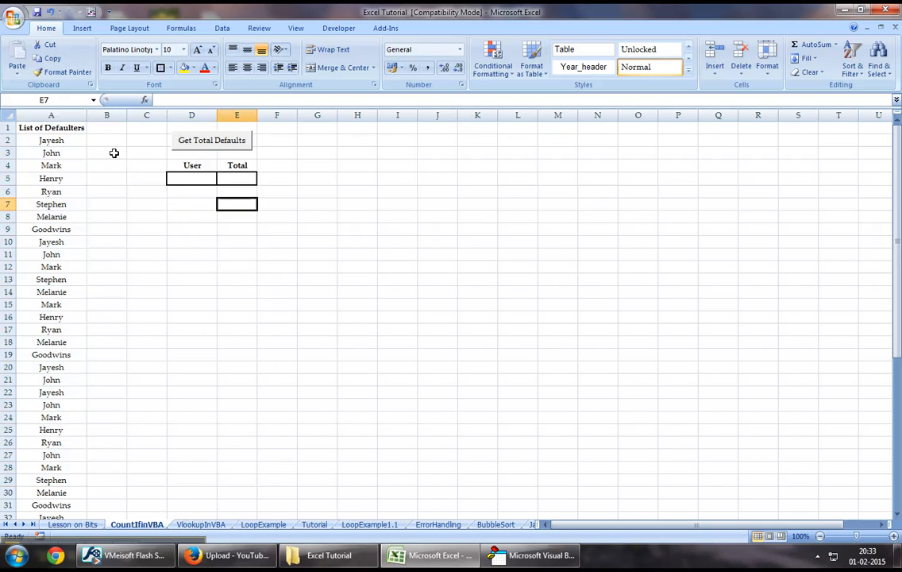
{"action": "left_click", "coordinate": [236, 216]}
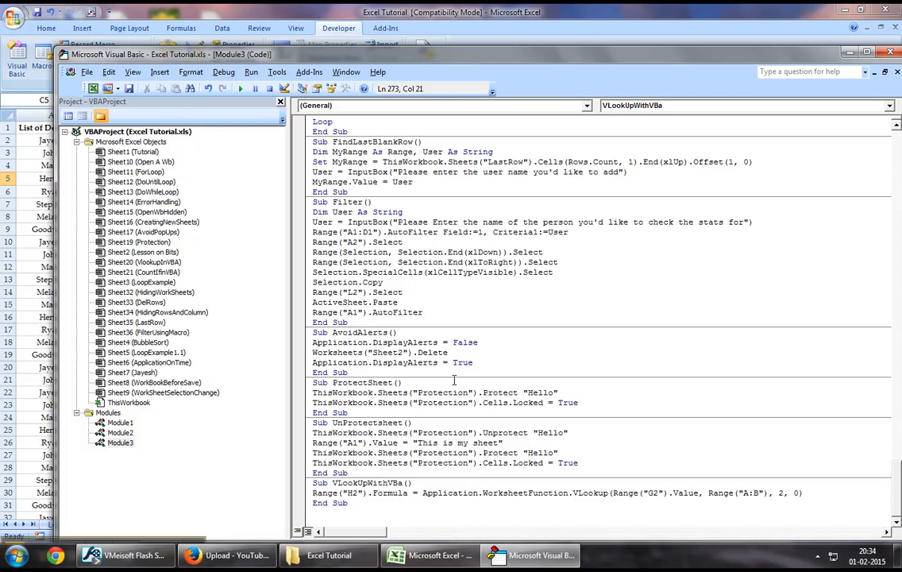
{"action": "left_click", "coordinate": [884, 50]}
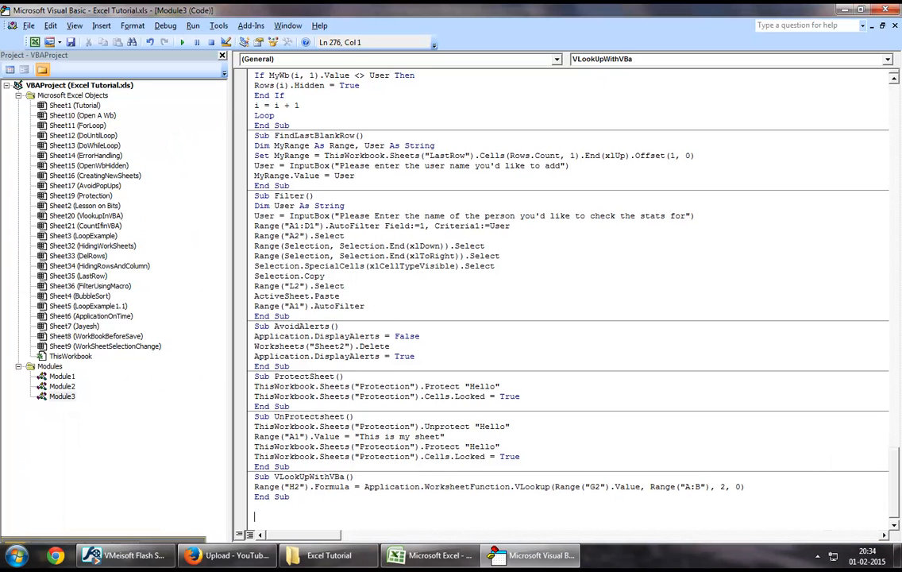
{"action": "type", "text": "Sub"}
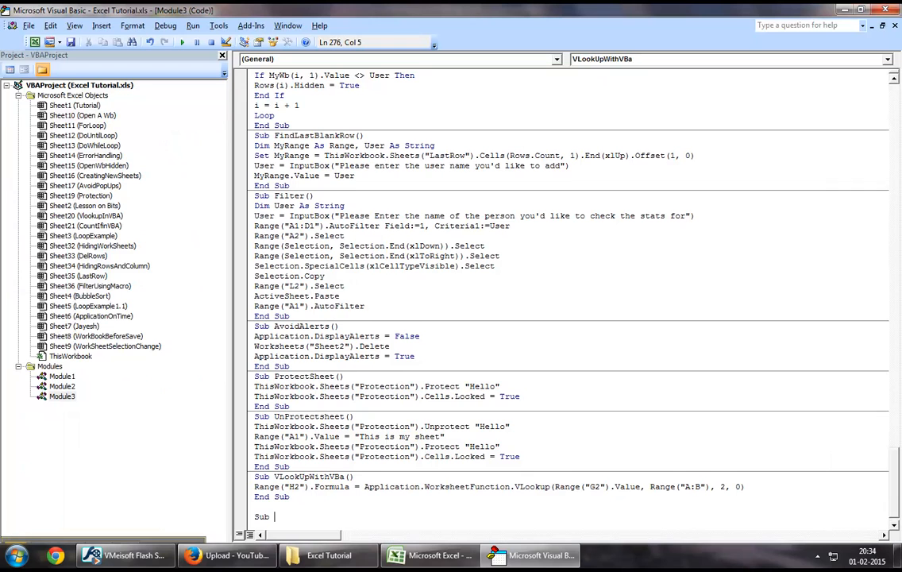
{"action": "type", "text": "CountIfDefaulters("}
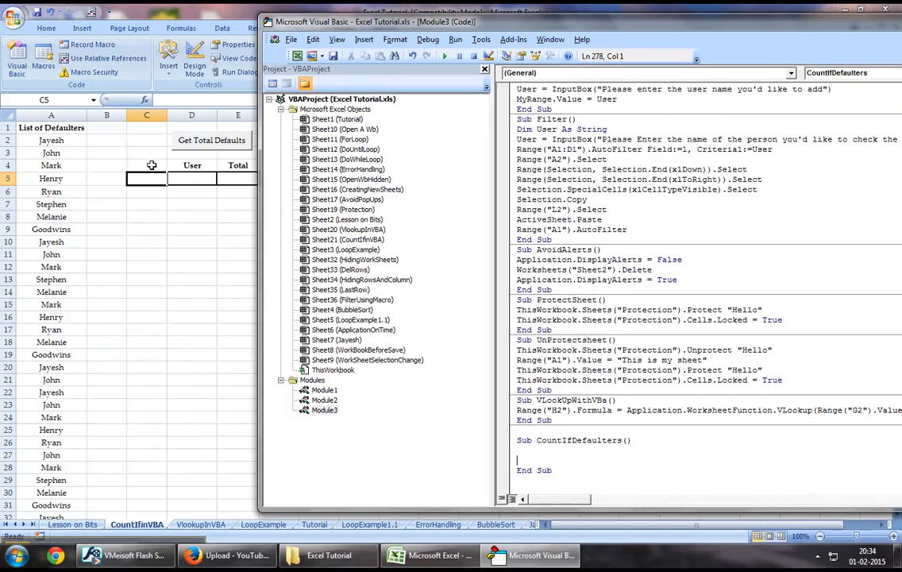
{"action": "left_click", "coordinate": [429, 556]}
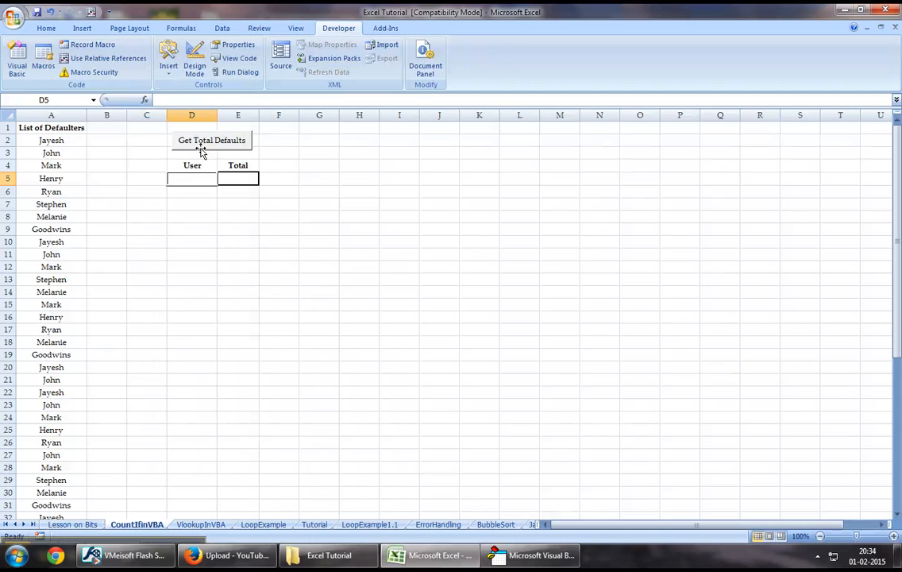
{"action": "left_click", "coordinate": [238, 178]}
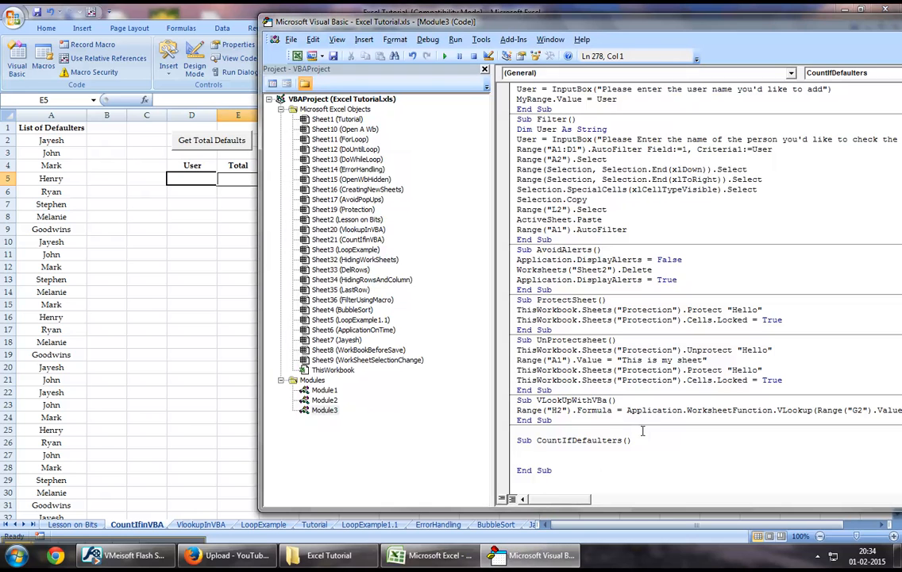
- Write Range("E5").Formula = WorksheetFunction.CountIf(Range("A:B"), ...) as the macro body
{"action": "type", "text": "Range(\"E"}
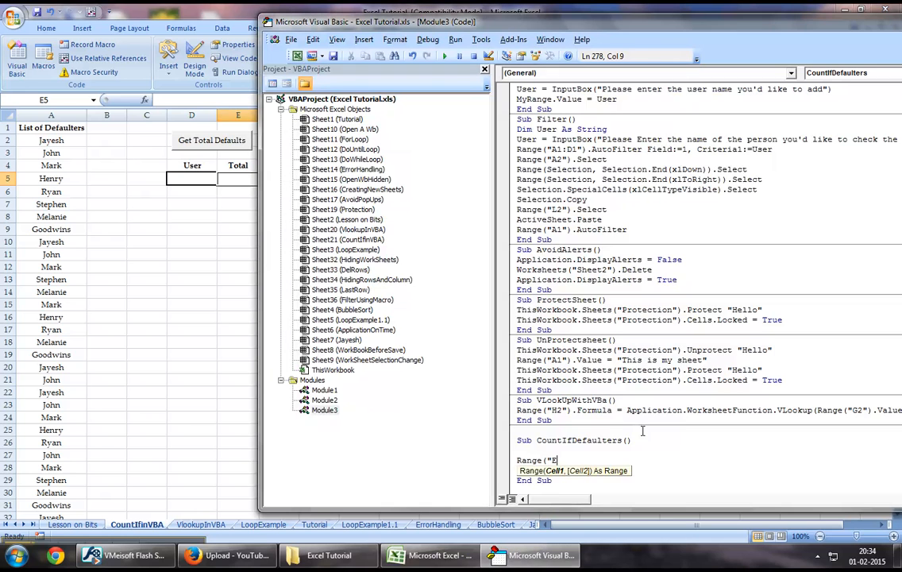
{"action": "type", "text": "5\").formula = App"}
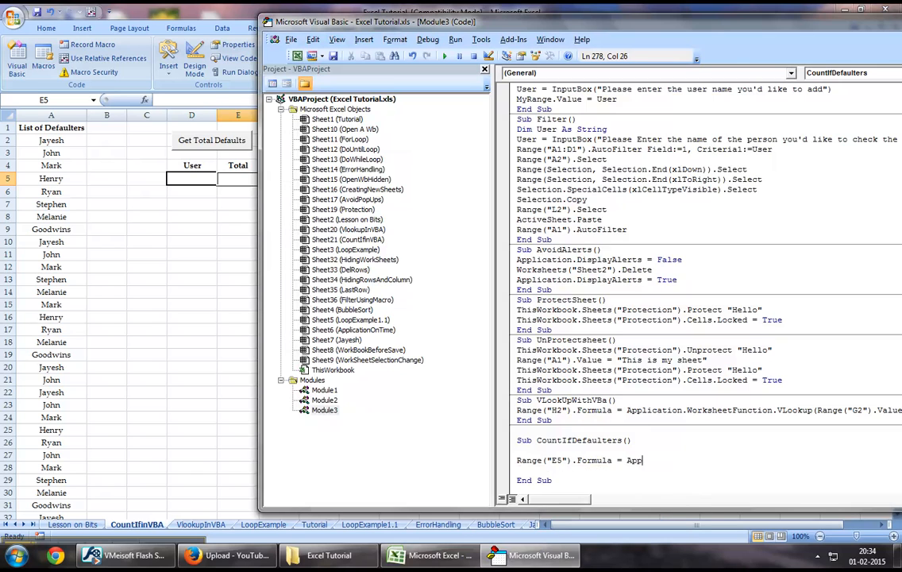
{"action": "type", "text": "worksheetf"}
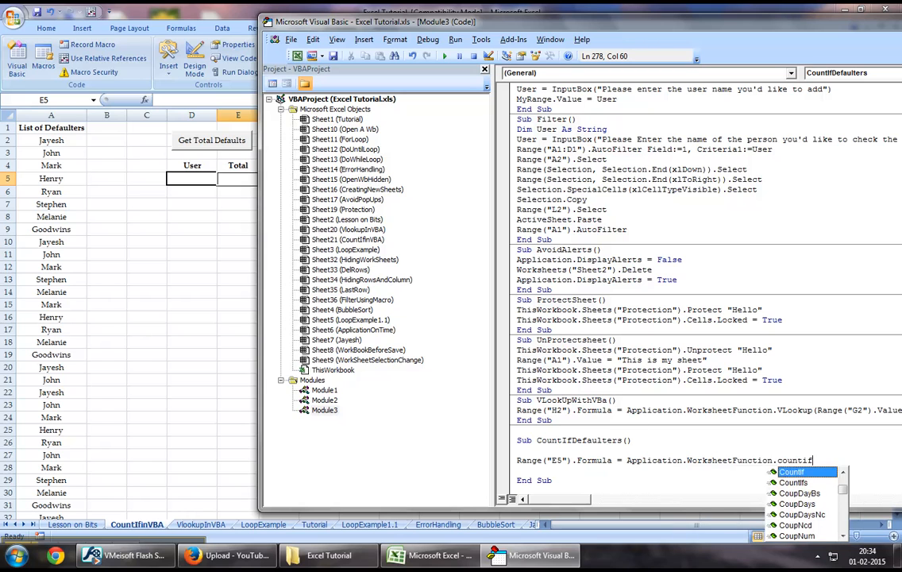
{"action": "type", "text": "("}
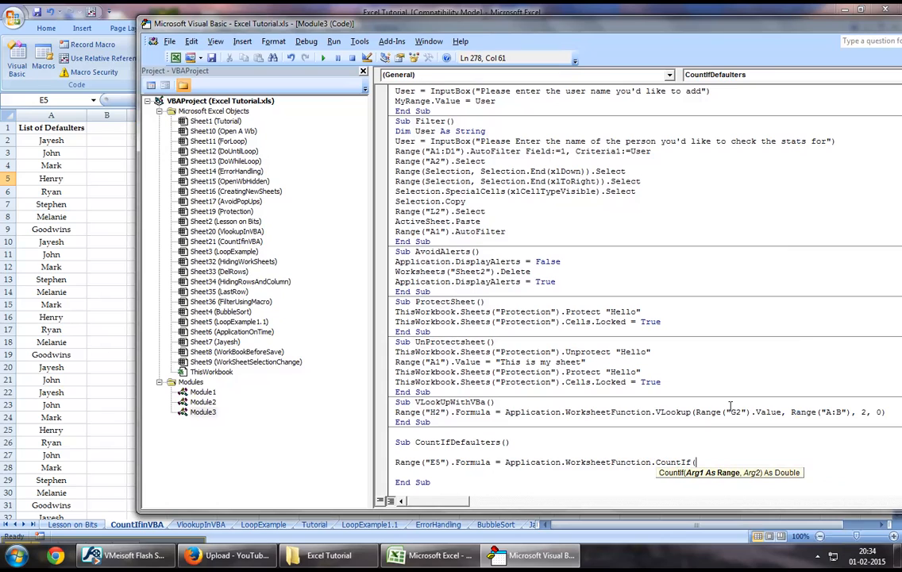
{"action": "type", "text": "R"}
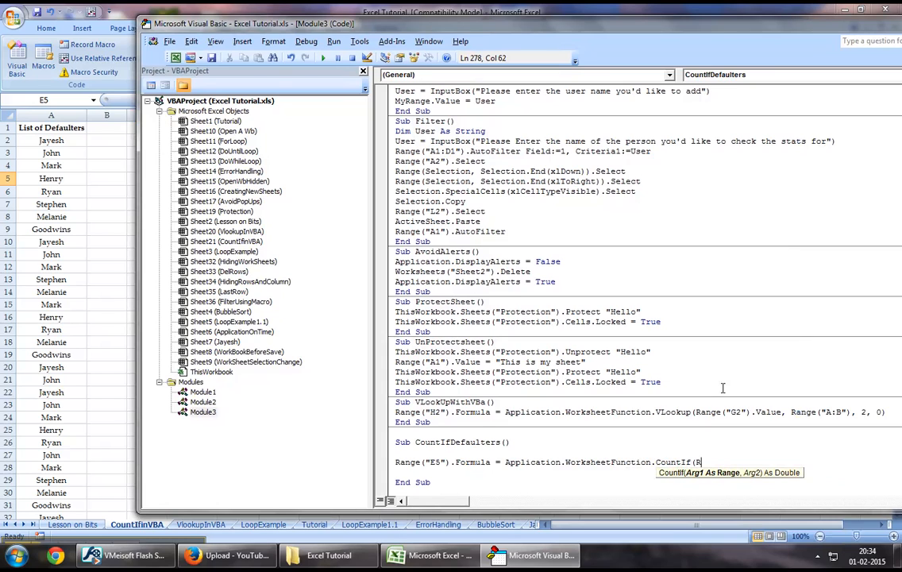
{"action": "type", "text": "Range(\"A:B\""}
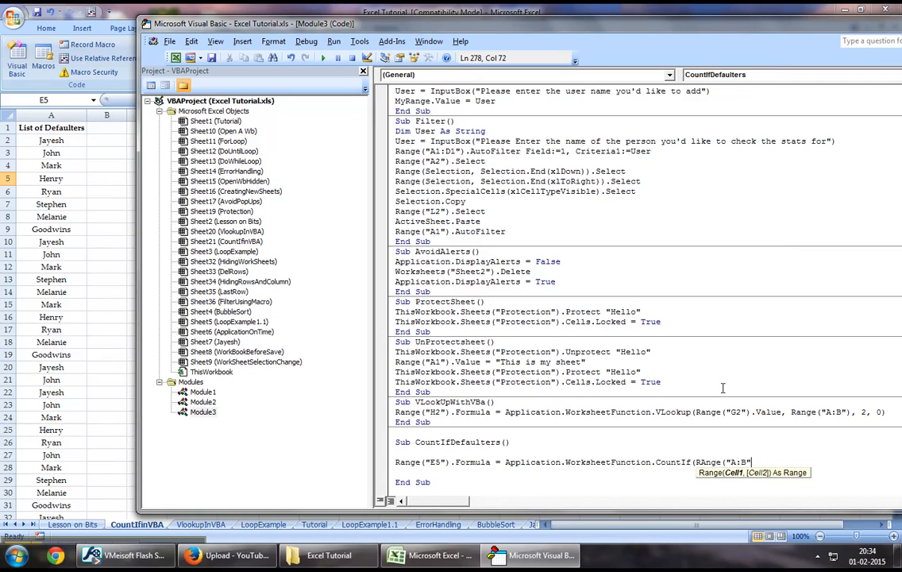
{"action": "type", "text": ","}
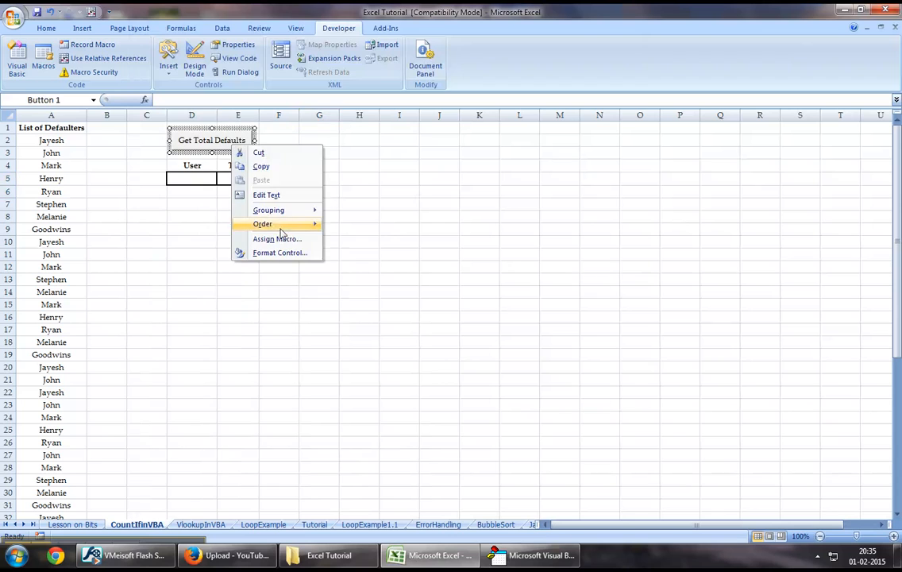
- Assign the CountIfDefaulters macro to the Get Total Defaults button
{"action": "left_click", "coordinate": [276, 238]}
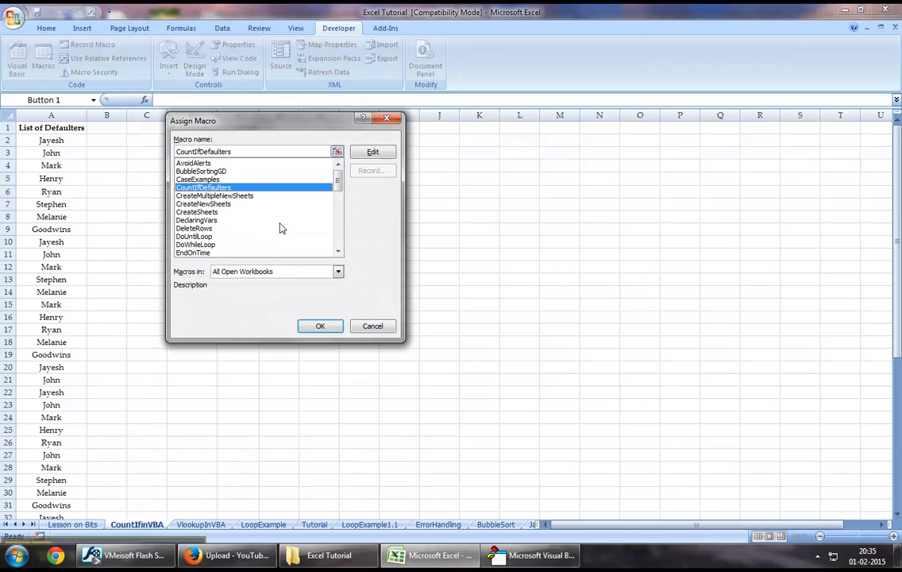
{"action": "left_click", "coordinate": [320, 326]}
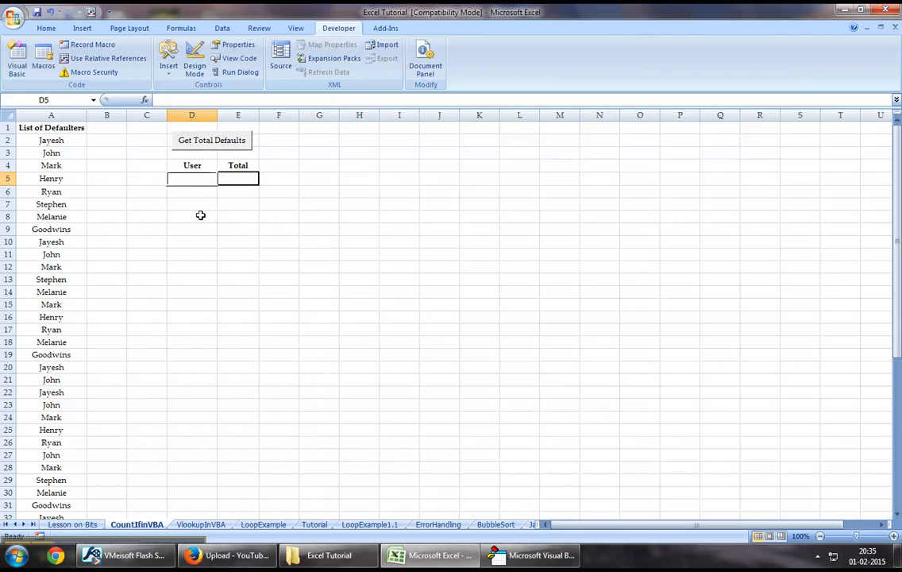
- Enter Henry in D5, run Get Total Defaults to fill E5, and add a filter to the defaulters list
{"action": "type", "text": "Henry"}
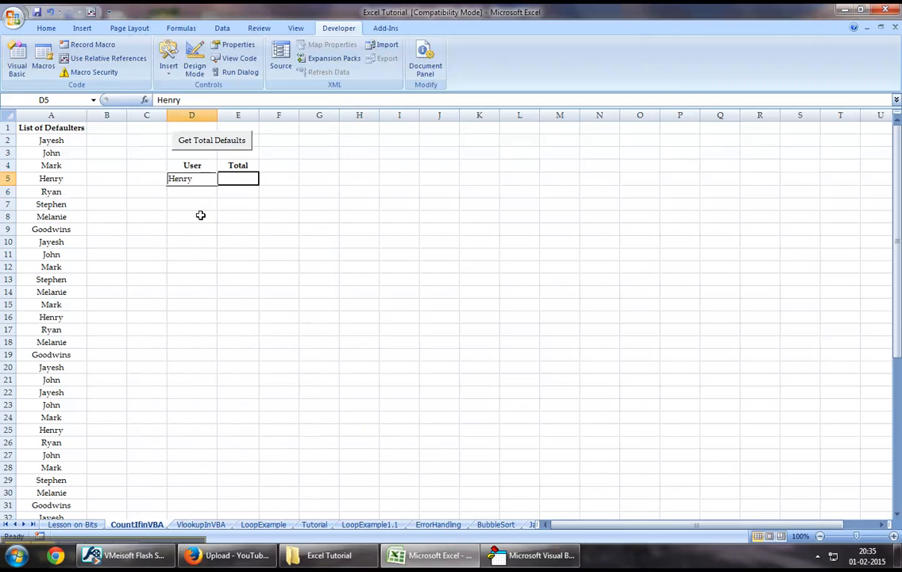
{"action": "left_click", "coordinate": [51, 165]}
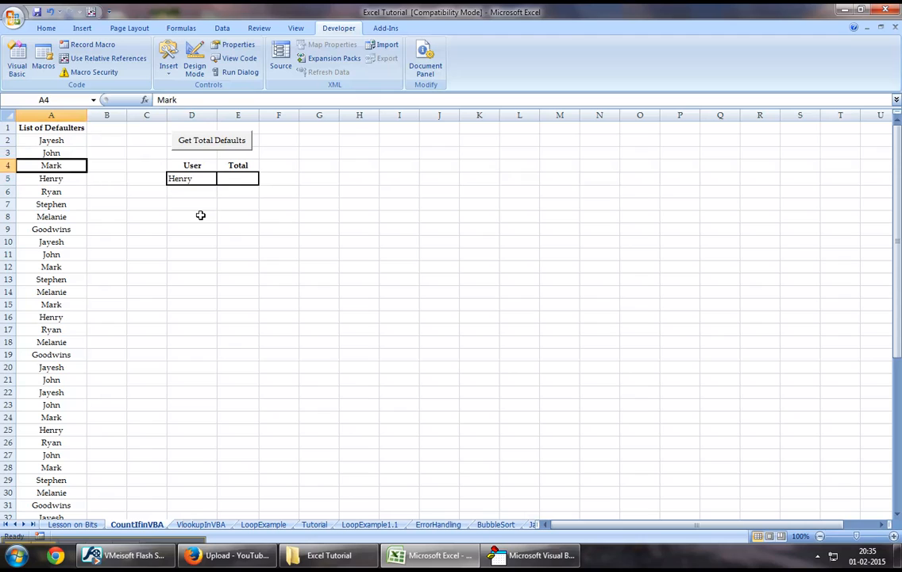
{"action": "left_click", "coordinate": [399, 140]}
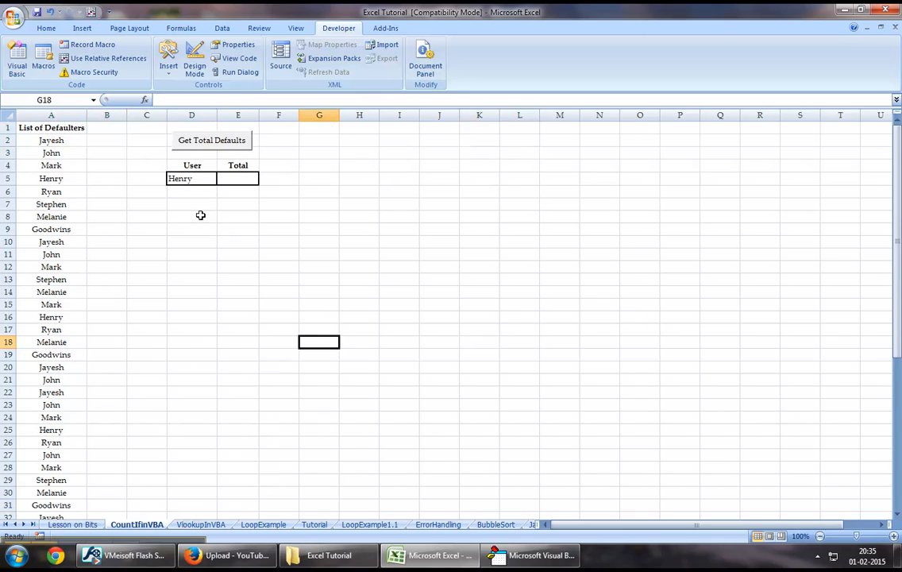
{"action": "left_click", "coordinate": [191, 127]}
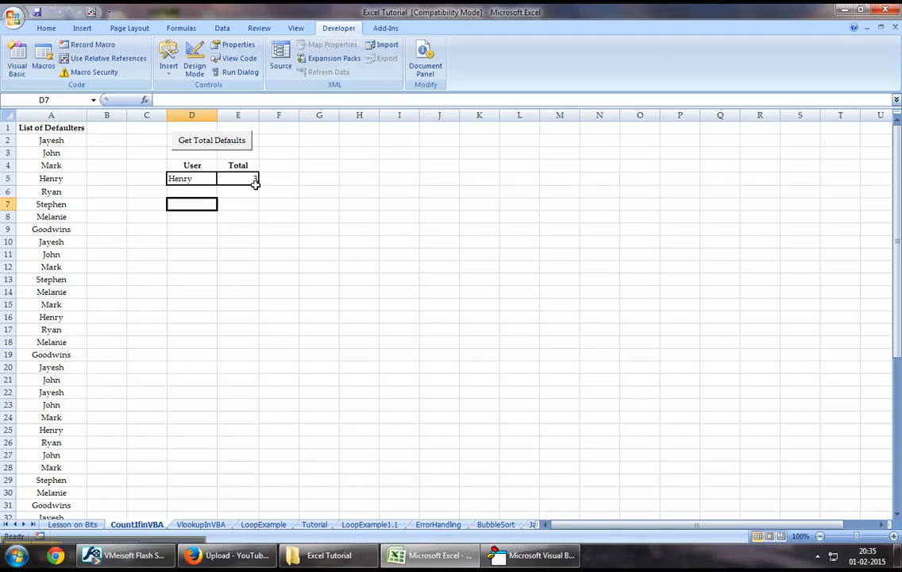
{"action": "left_click", "coordinate": [51, 128]}
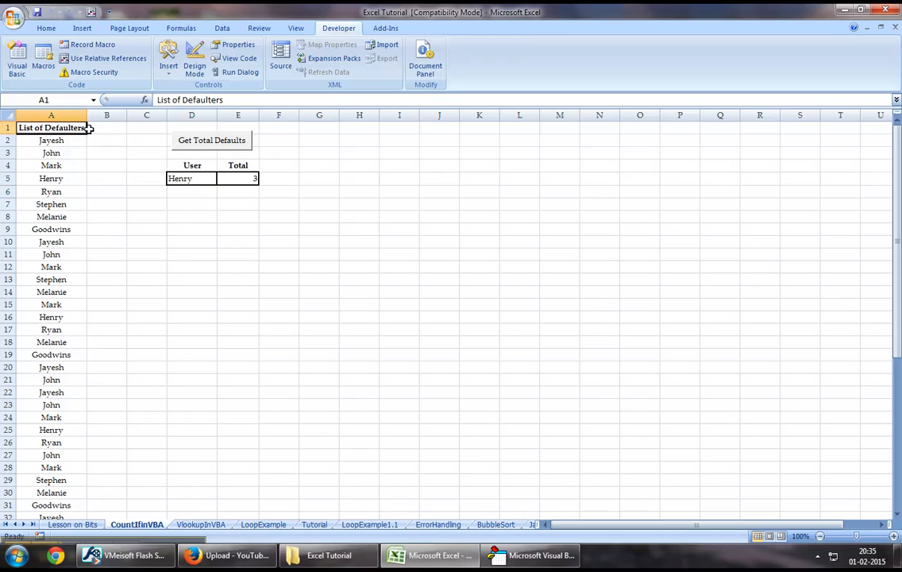
{"action": "left_click", "coordinate": [88, 127]}
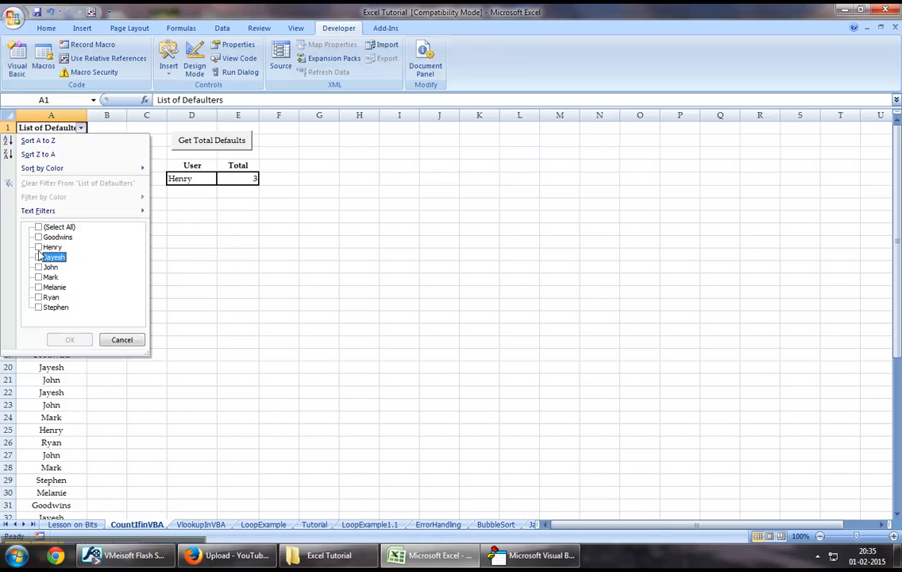
- Filter column A to Jayesh to confirm nine rows, then put Jayesh in D5 and get 9 in E5
{"action": "left_click", "coordinate": [70, 340]}
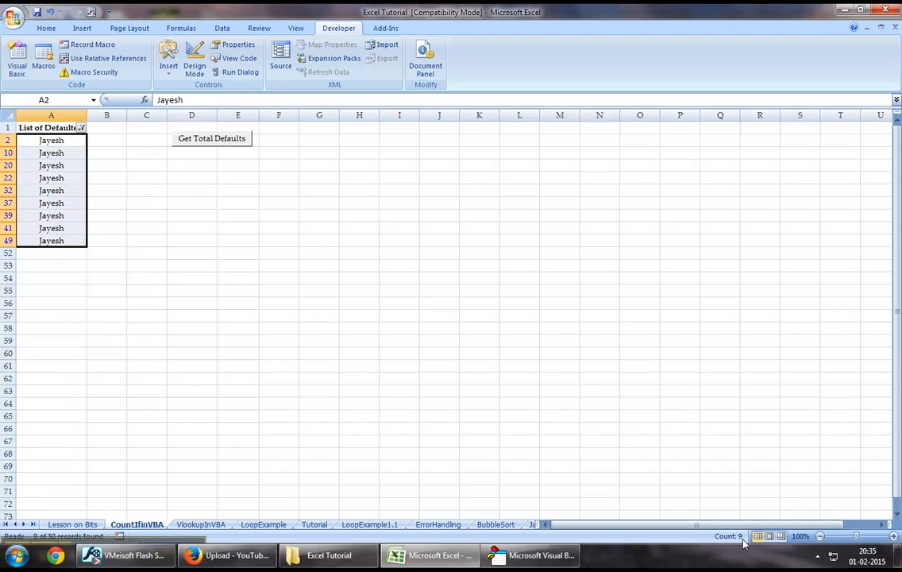
{"action": "left_click", "coordinate": [211, 140]}
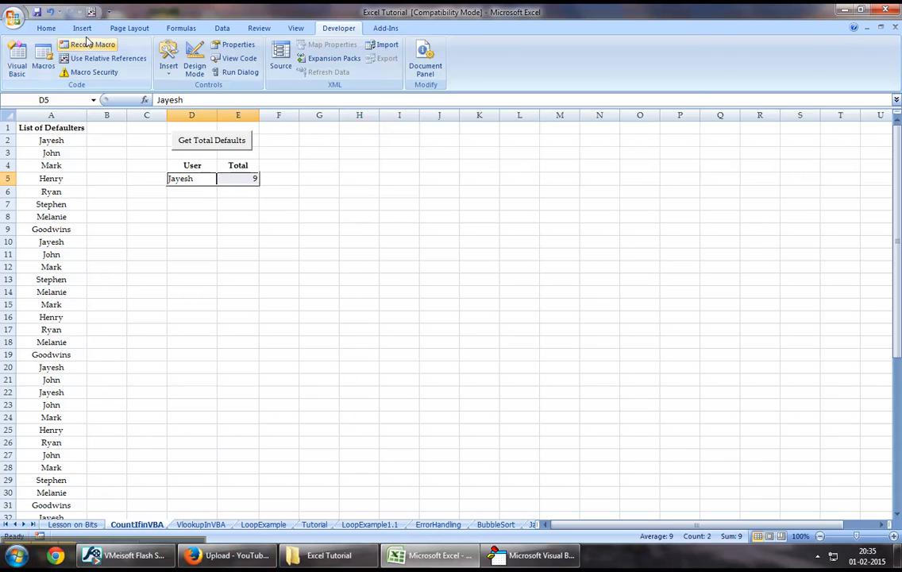
{"action": "left_click", "coordinate": [53, 25]}
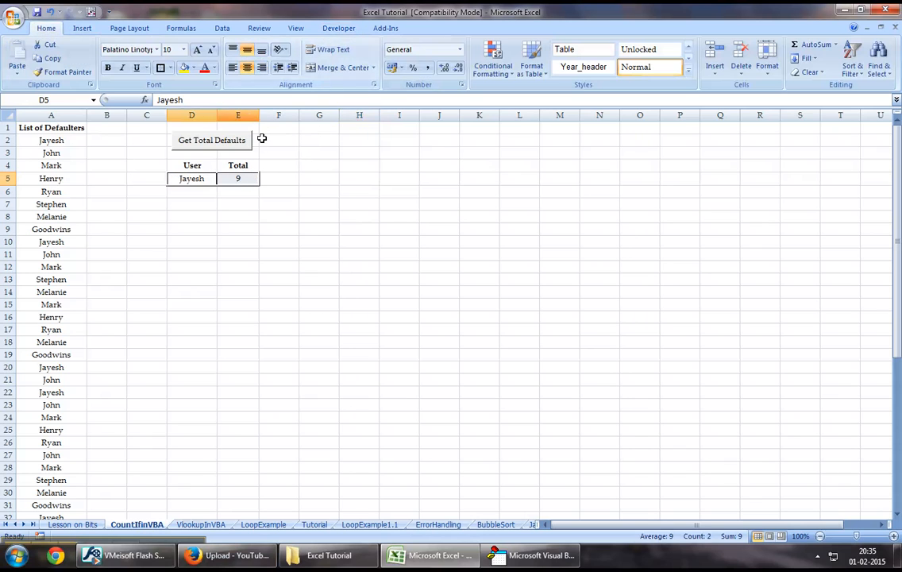
{"action": "left_click", "coordinate": [238, 190]}
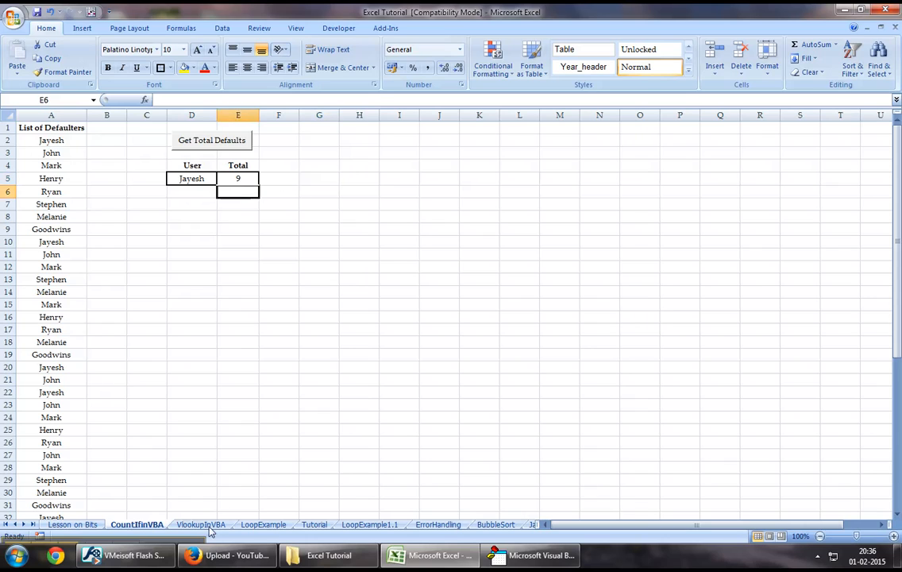